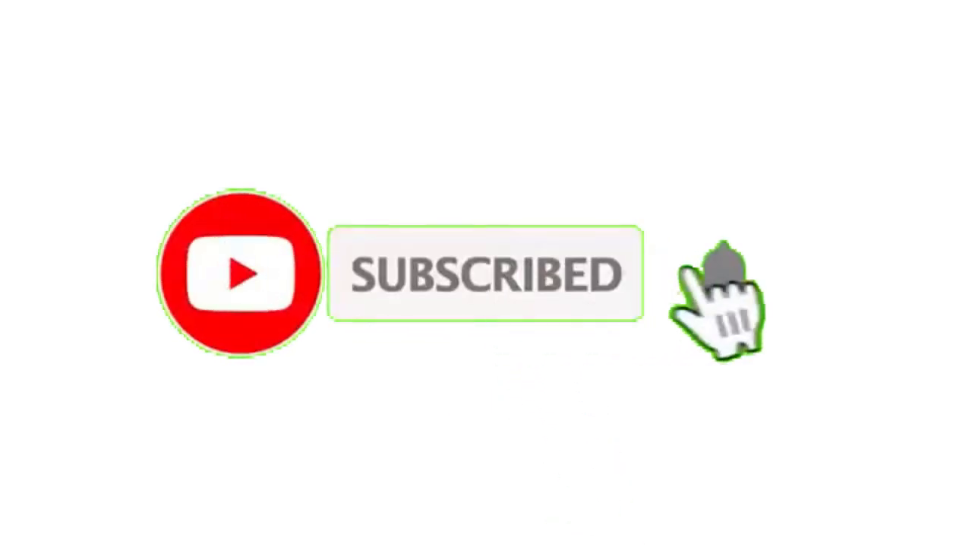
Turn on notifications via the bell beside SUBSCRIBED so the ringing bell appears.
left_click(720, 276)
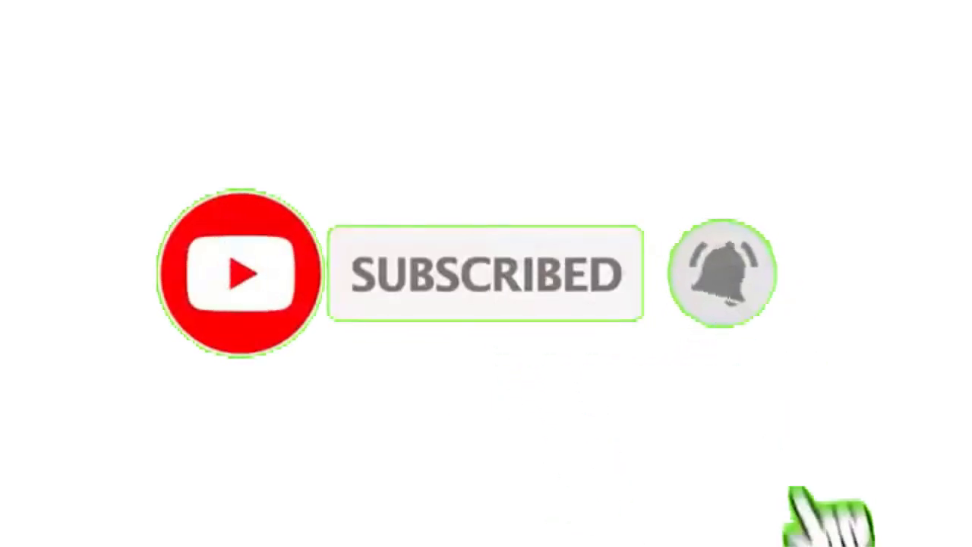